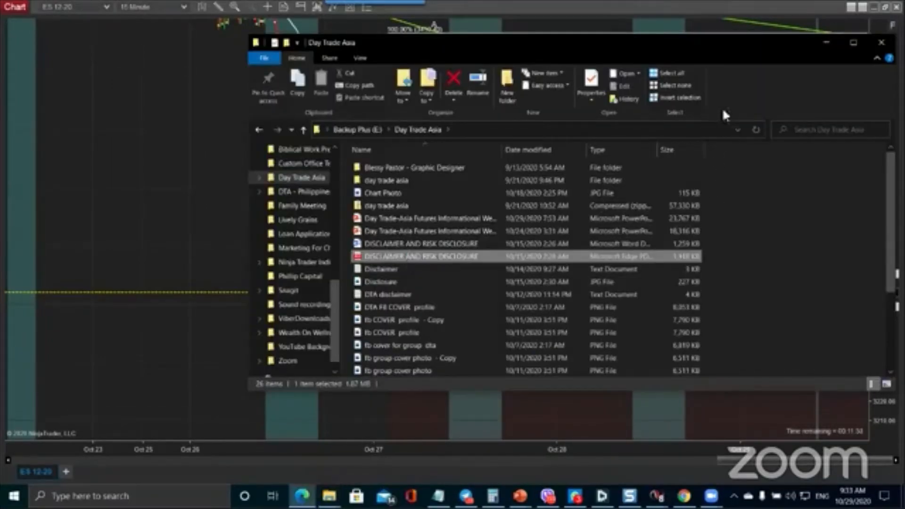
Step: Open the DISCLAIMER AND RISK DISCLOSURE PDF from the Day Trade Asia folder
double_click(420, 255)
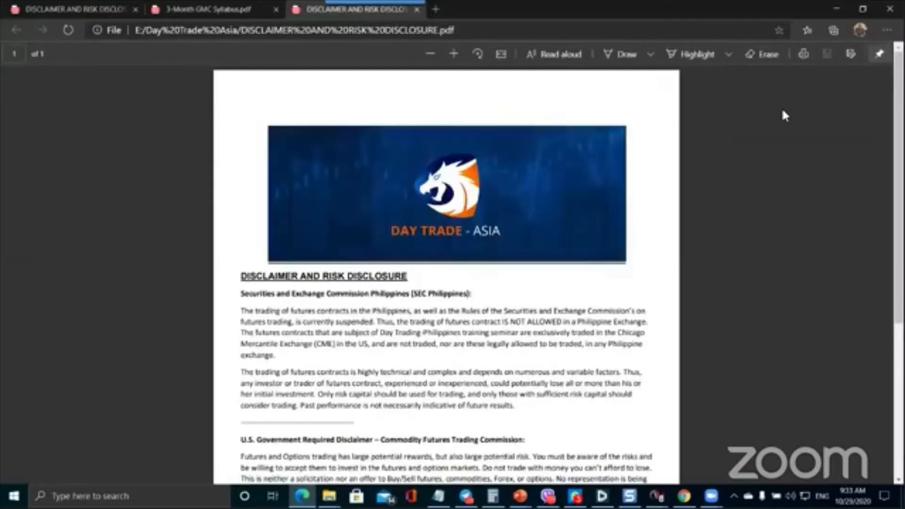
mouse_move(806, 123)
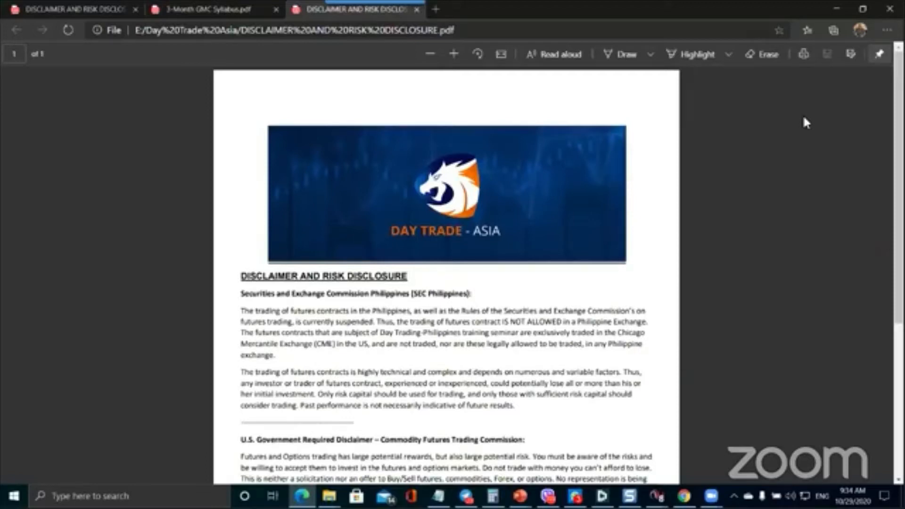
mouse_move(836, 6)
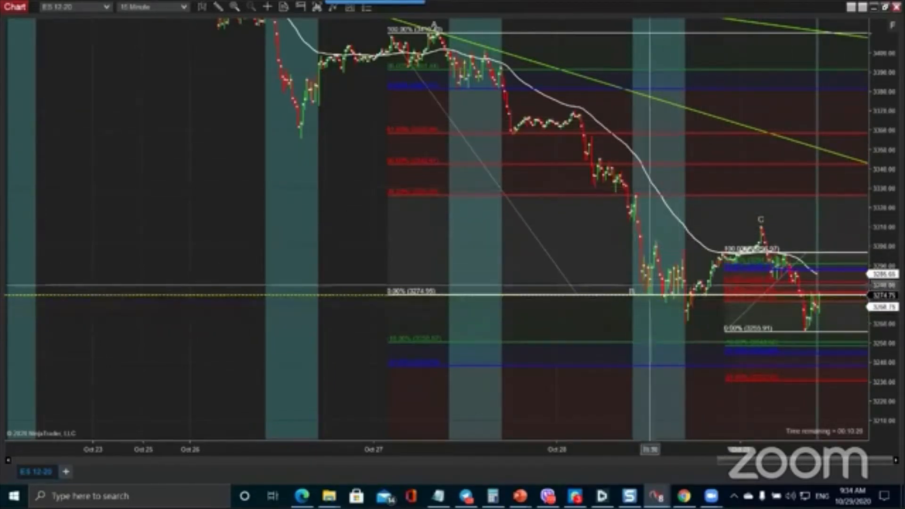
mouse_move(222, 8)
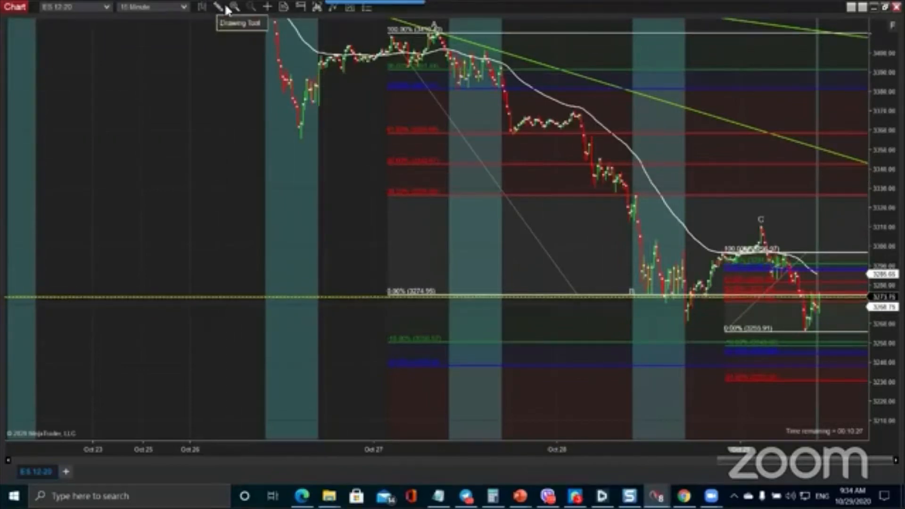
left_click(268, 6)
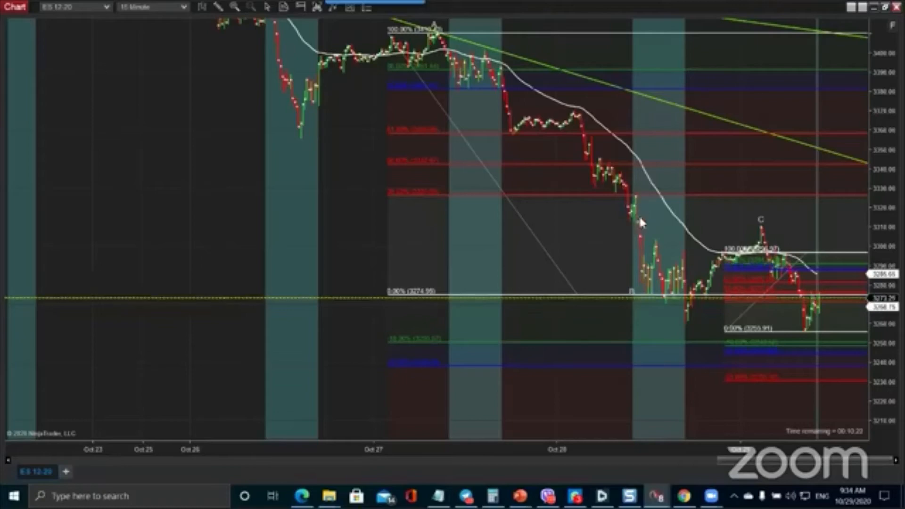
mouse_move(684, 257)
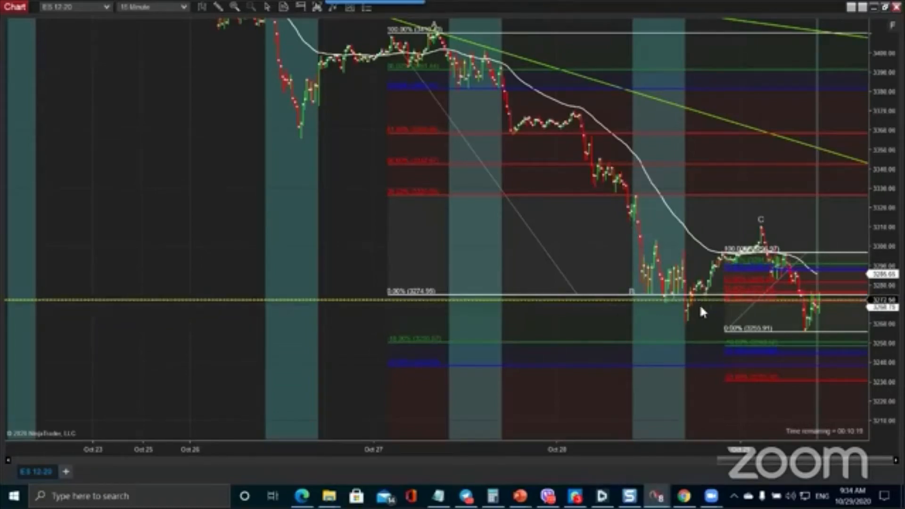
mouse_move(707, 270)
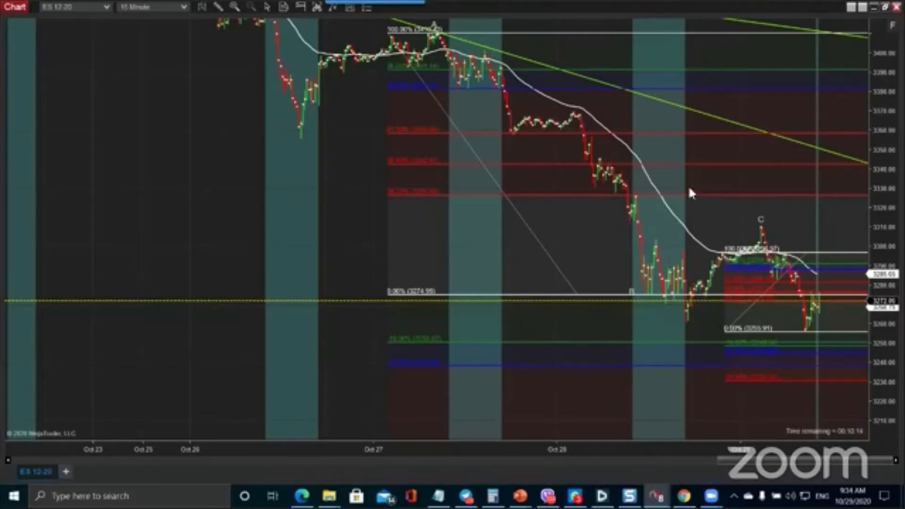
mouse_move(768, 145)
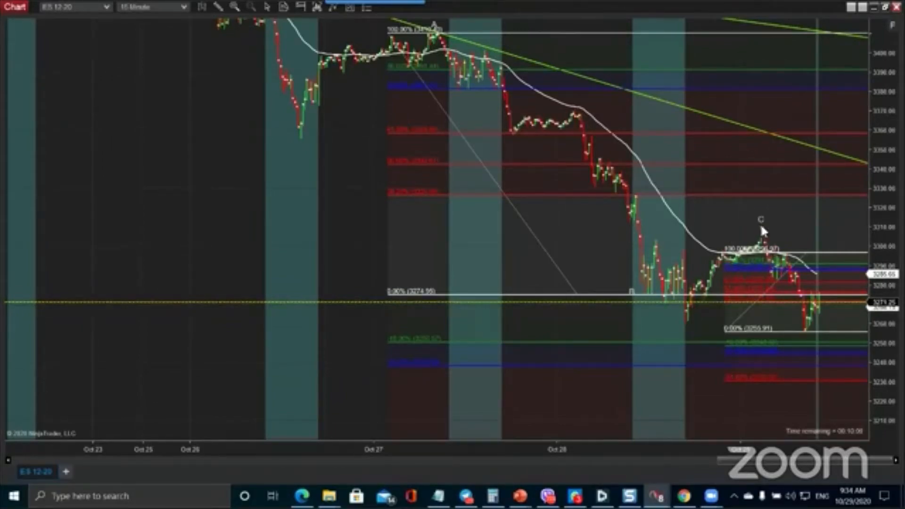
mouse_move(566, 140)
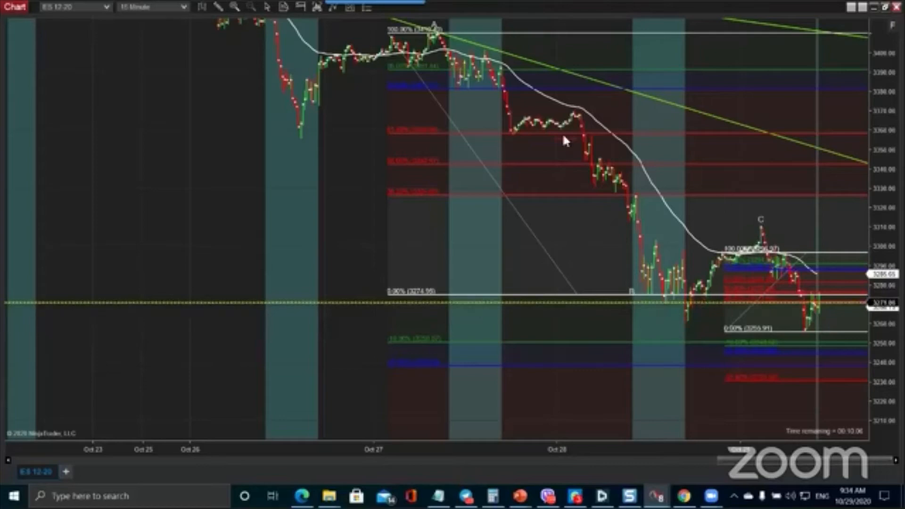
mouse_move(487, 82)
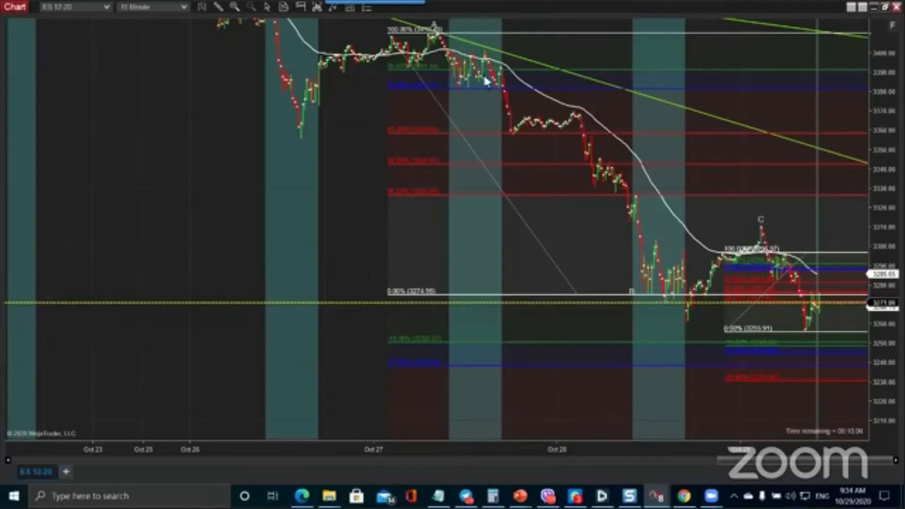
mouse_move(873, 246)
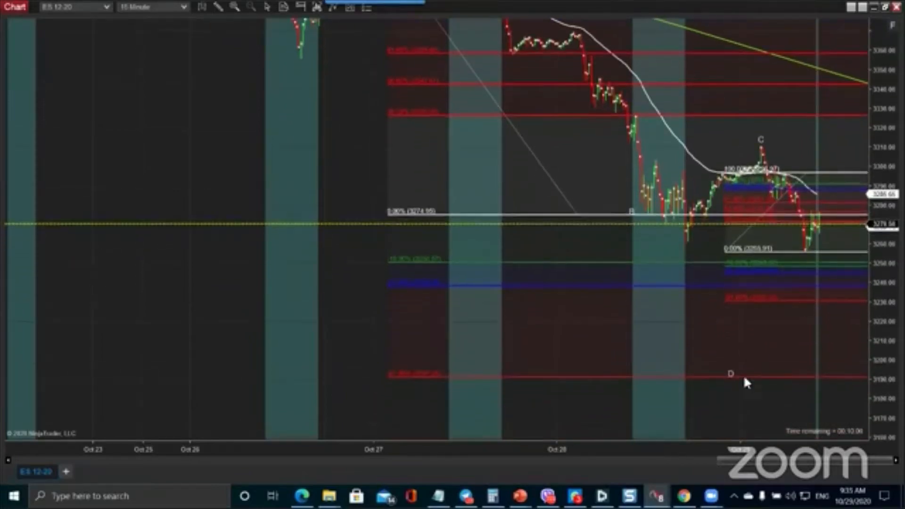
mouse_move(800, 243)
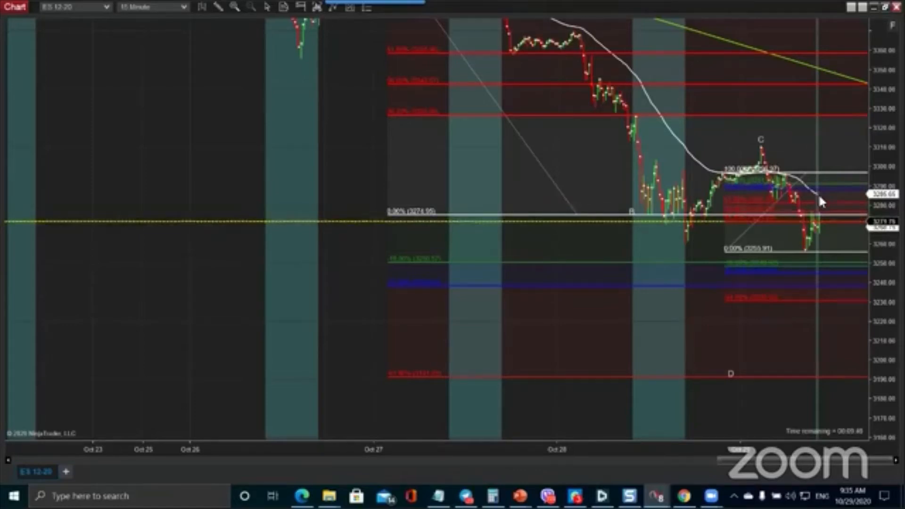
mouse_move(806, 296)
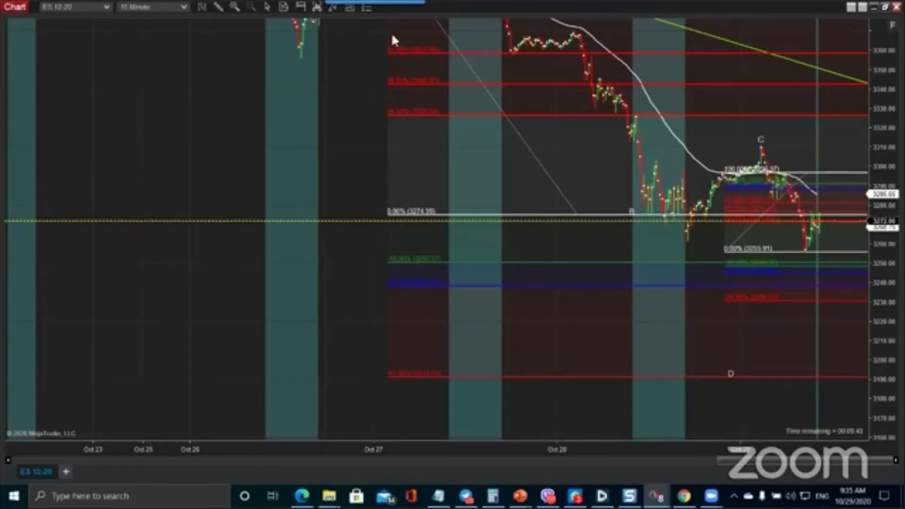
mouse_move(543, 341)
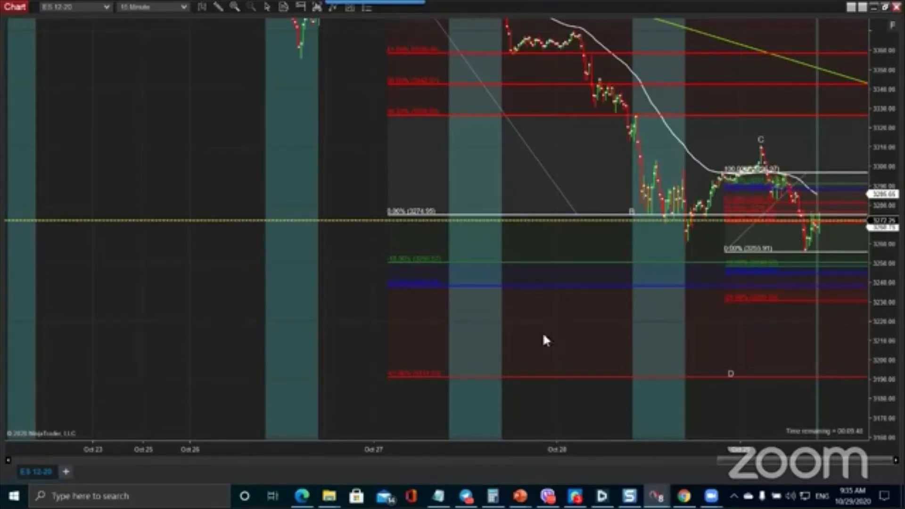
mouse_move(576, 417)
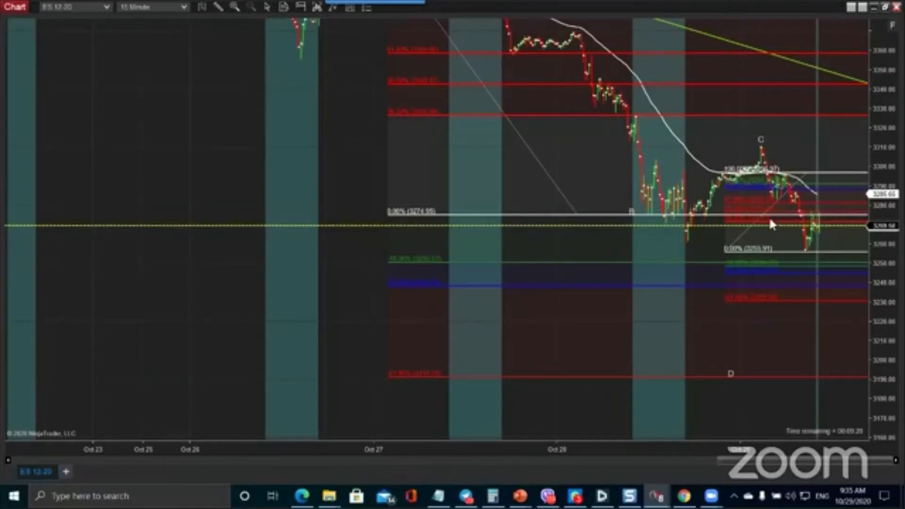
mouse_move(806, 203)
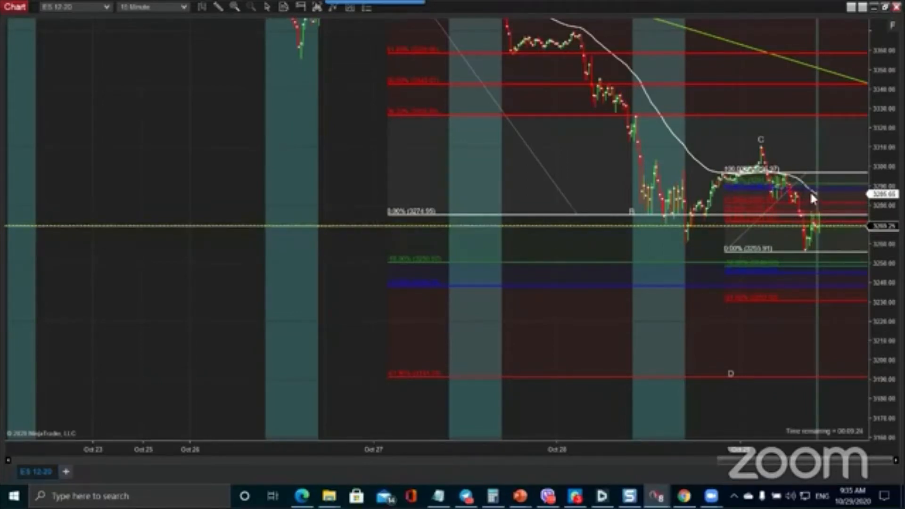
mouse_move(727, 229)
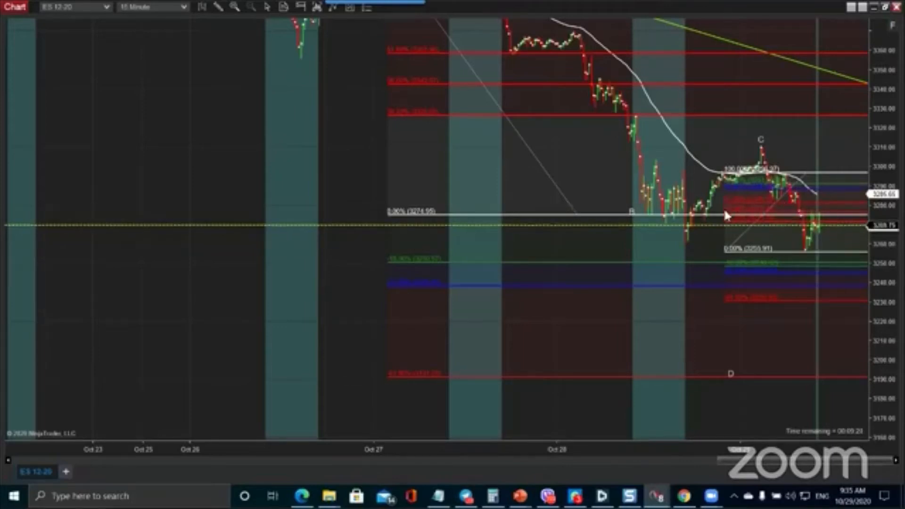
mouse_move(810, 209)
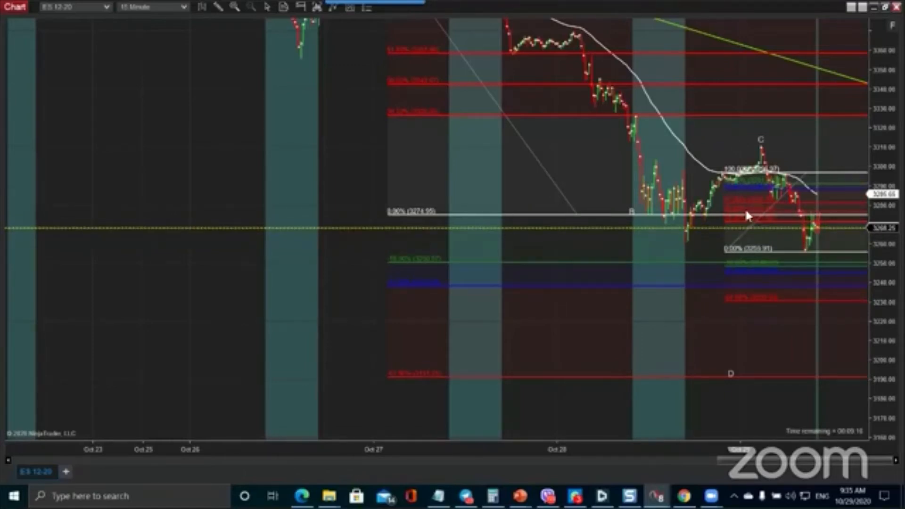
mouse_move(742, 206)
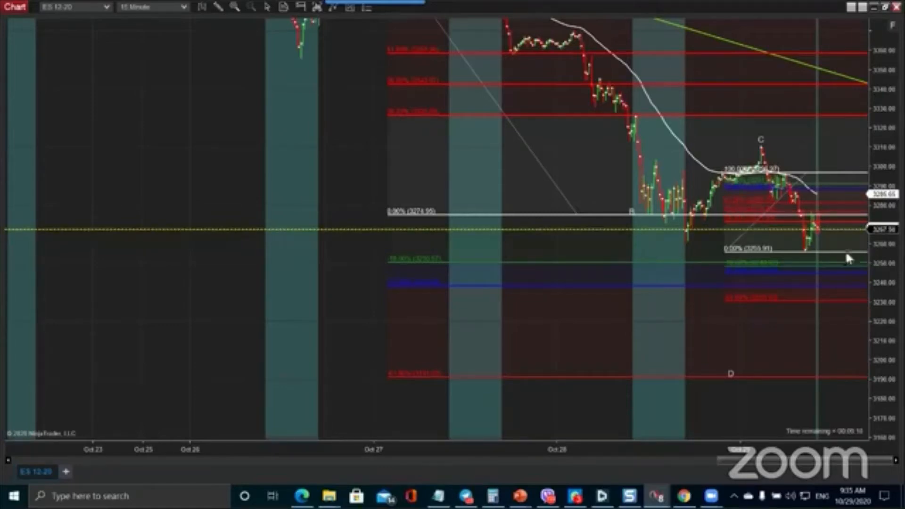
mouse_move(806, 203)
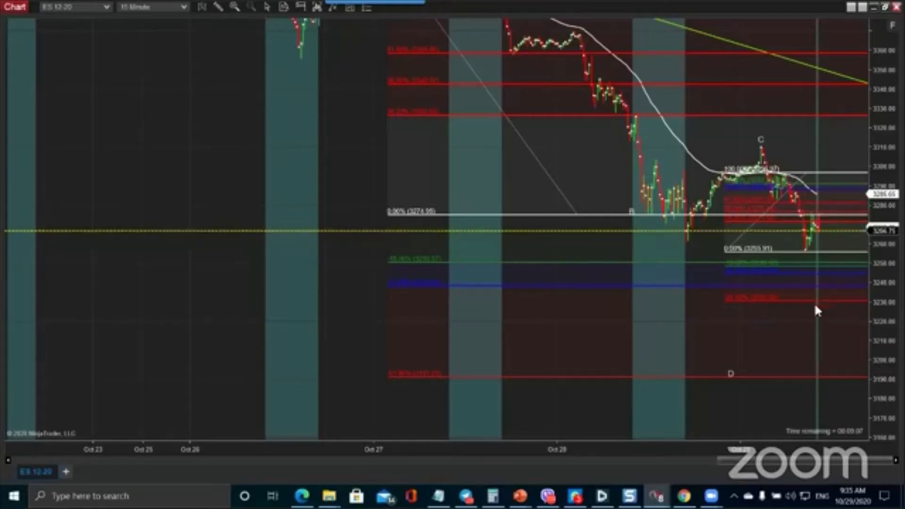
mouse_move(779, 380)
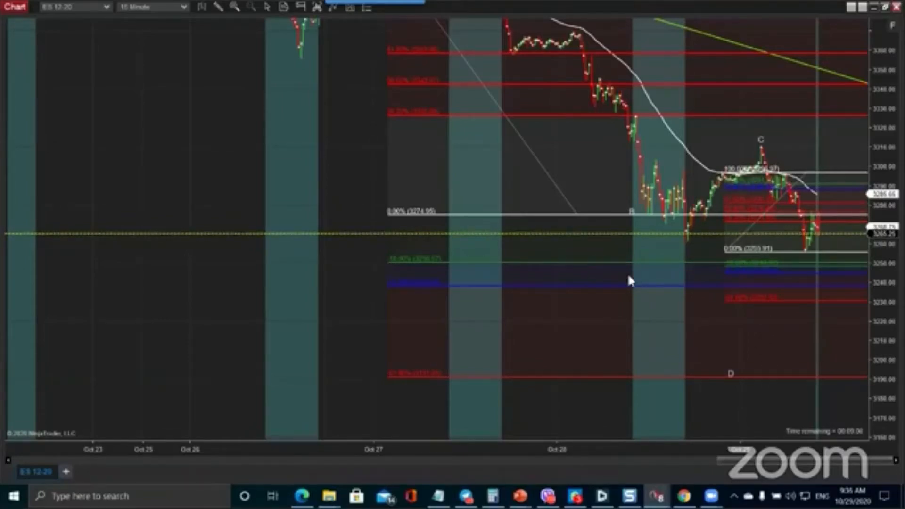
mouse_move(635, 218)
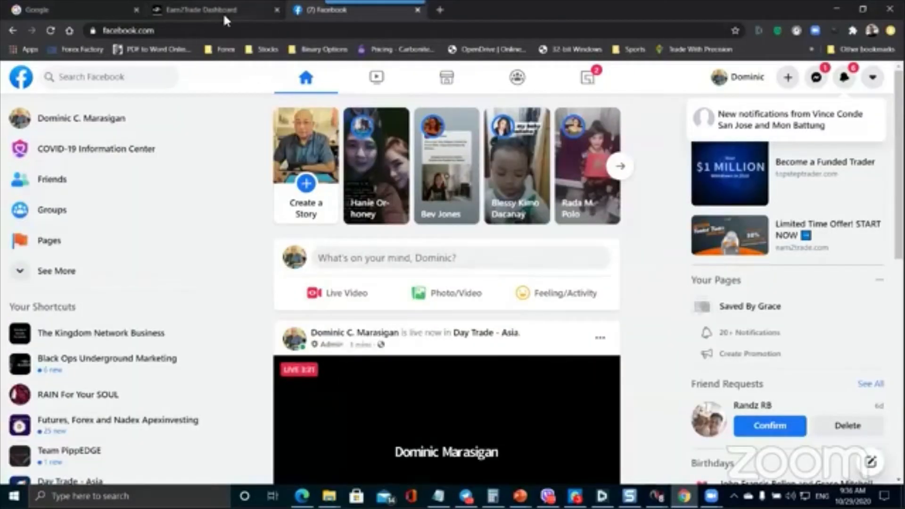
Step: Switch to the Earn2Trade Dashboard and scroll through the EUR and USD economic calendar
left_click(201, 9)
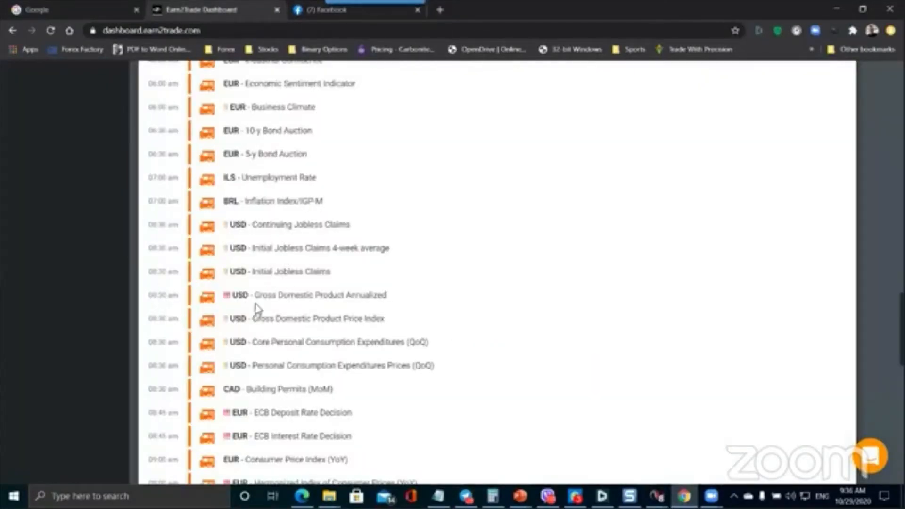
mouse_move(344, 320)
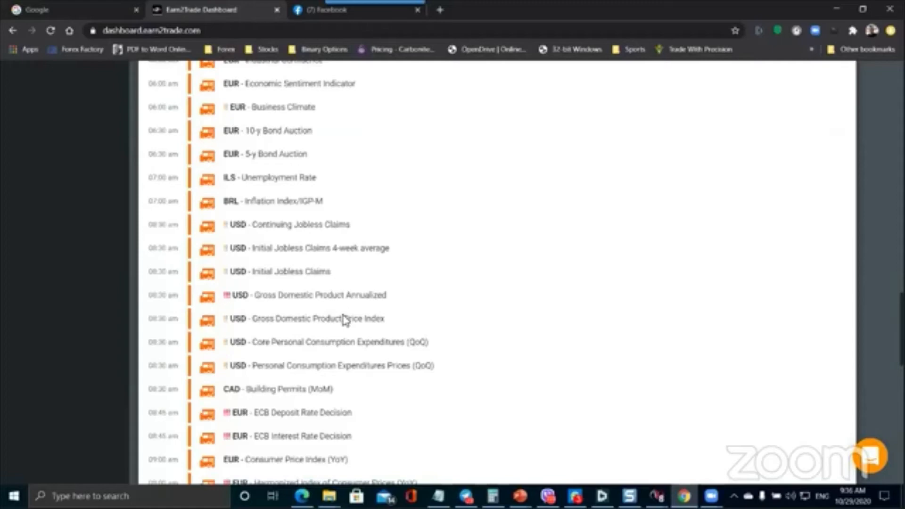
mouse_move(342, 305)
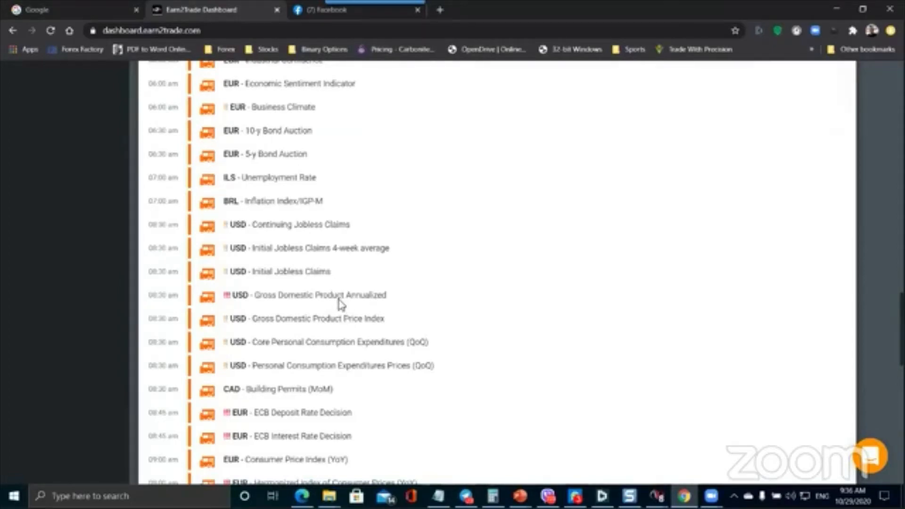
mouse_move(319, 295)
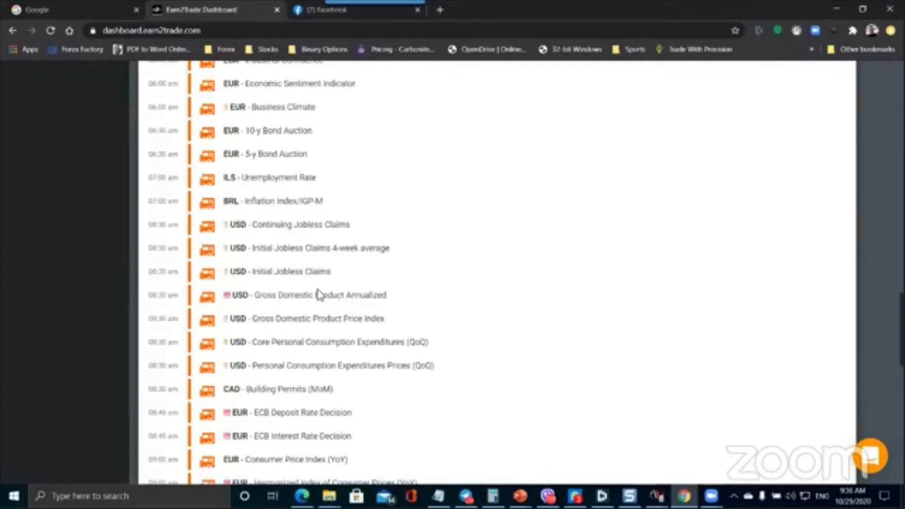
scroll("down", 3)
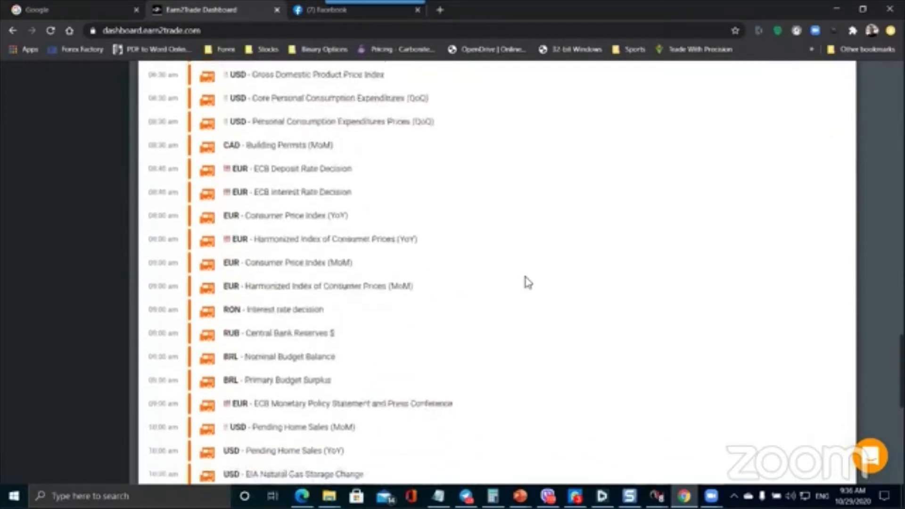
scroll("up", 3)
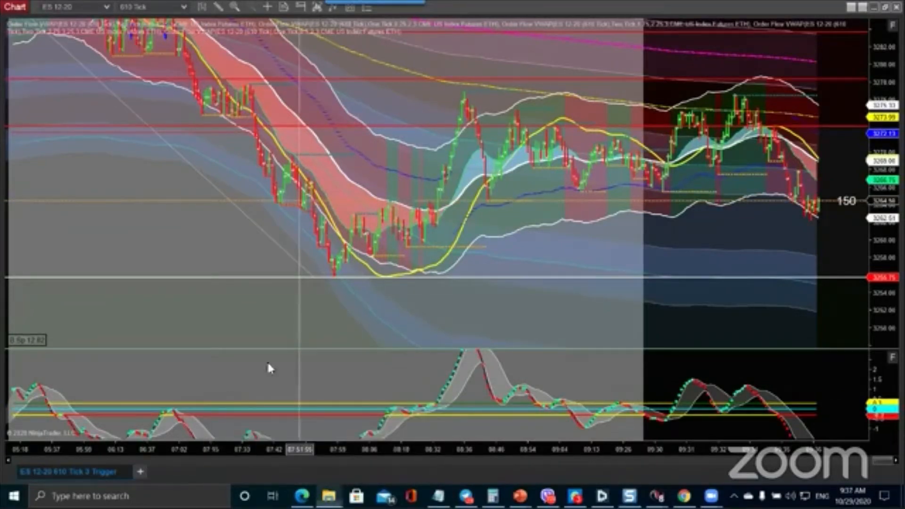
Step: Open the saved JPG chart screenshot from the Downloads folder in File Explorer
left_click(328, 497)
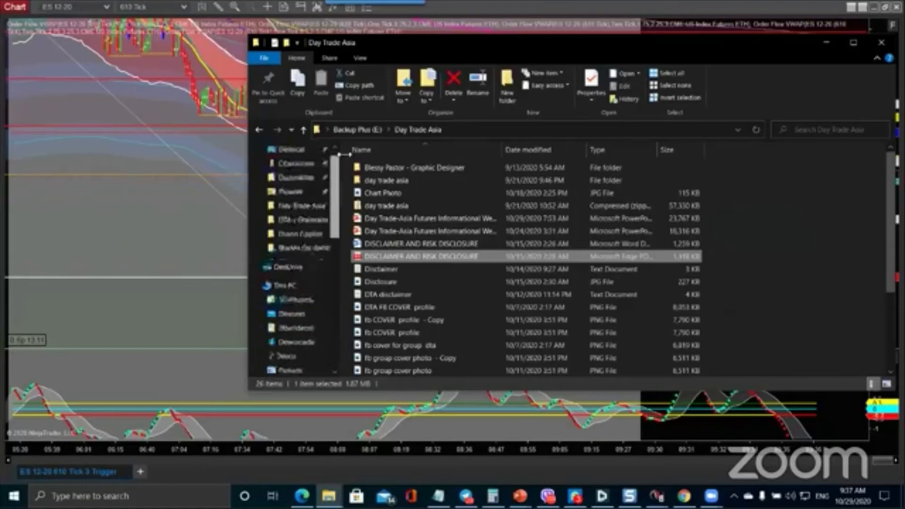
left_click(292, 186)
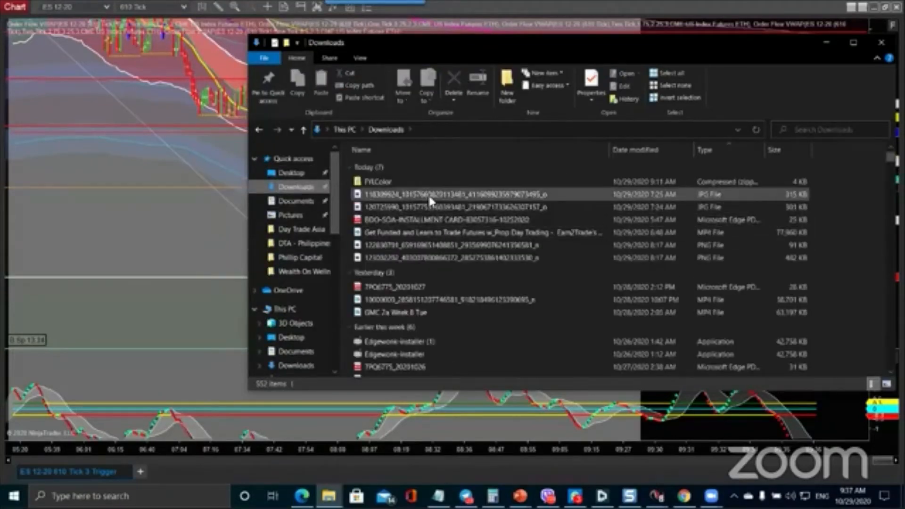
left_click(426, 206)
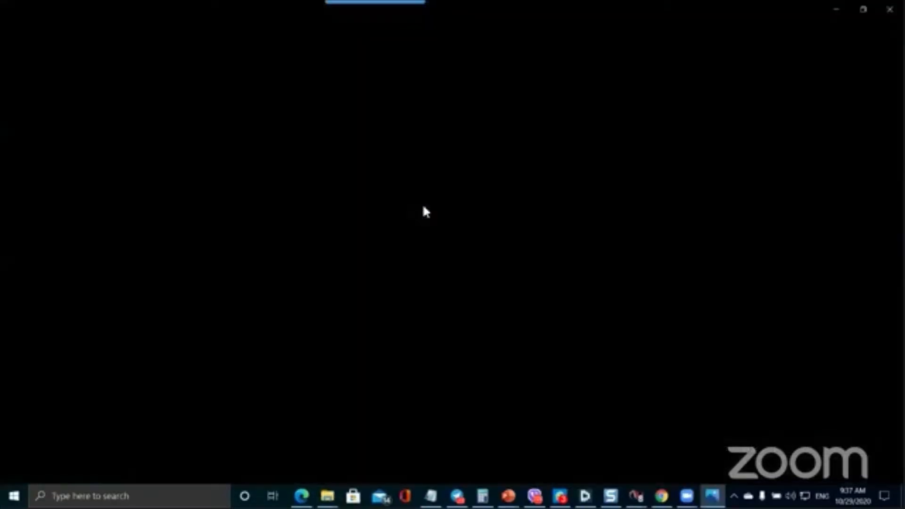
Step: Advance Photos to the Trader Dashboard screenshot with two account rows
left_click(709, 494)
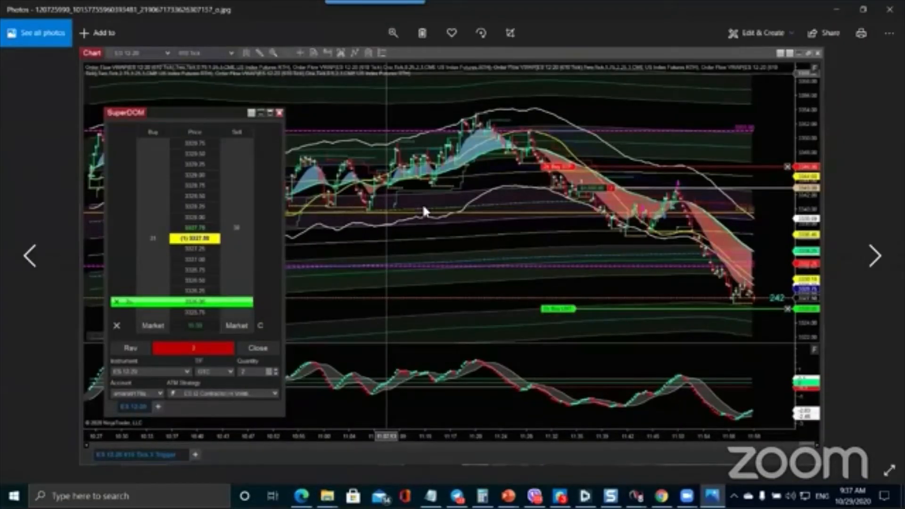
mouse_move(774, 93)
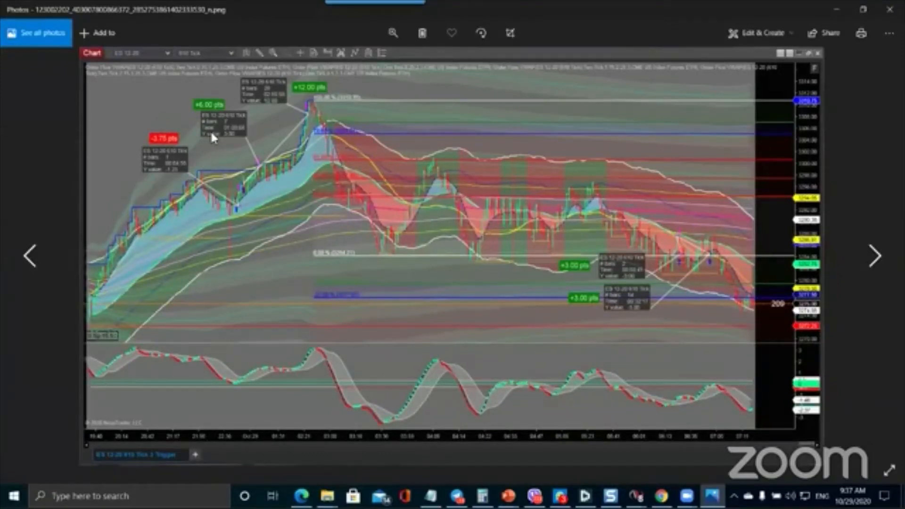
mouse_move(286, 110)
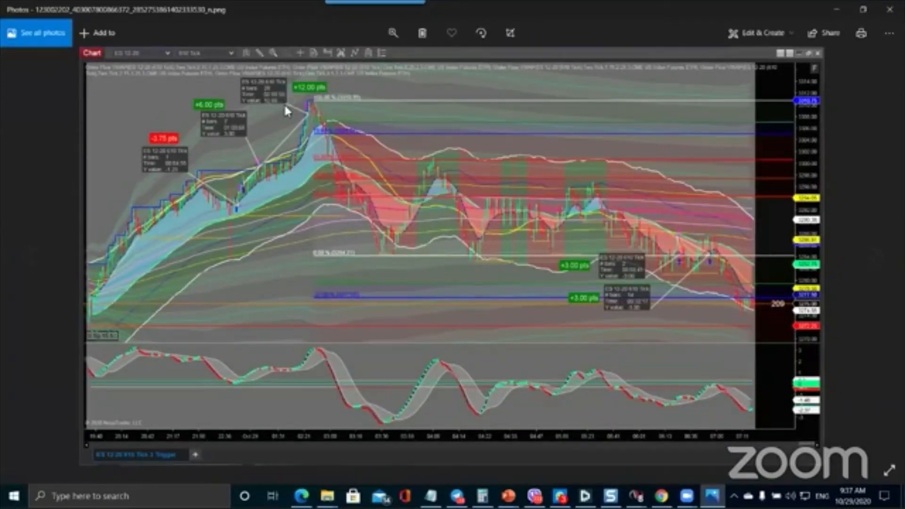
mouse_move(501, 215)
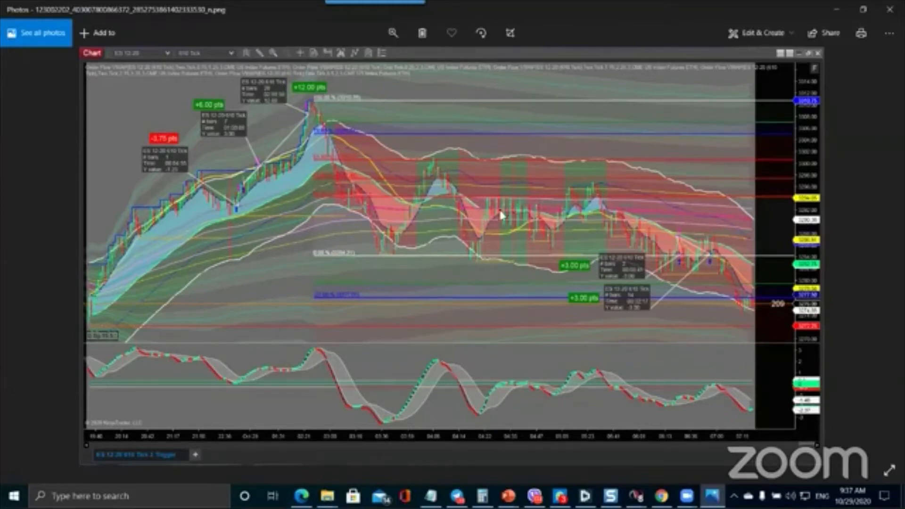
mouse_move(256, 131)
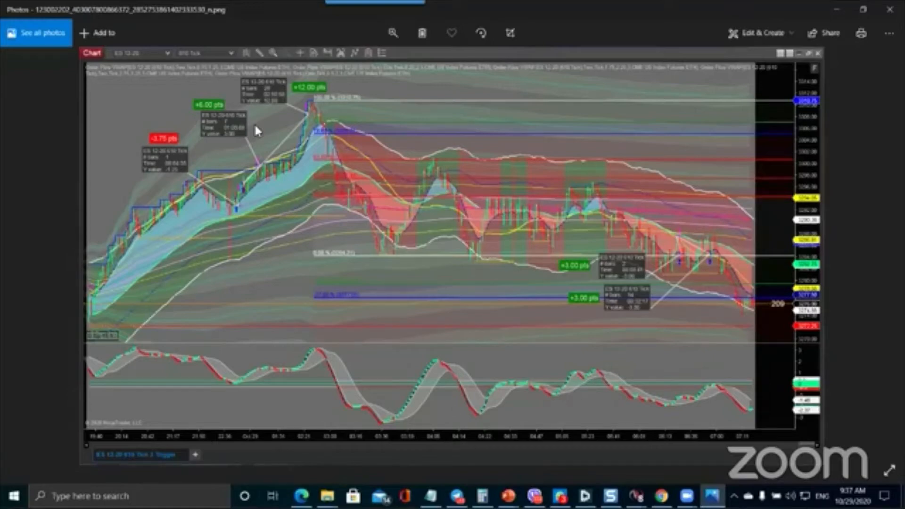
mouse_move(311, 145)
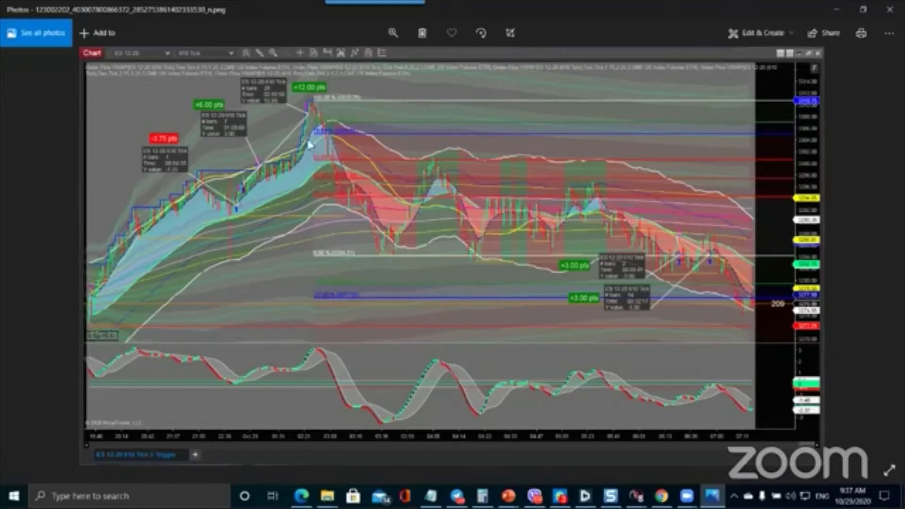
mouse_move(666, 241)
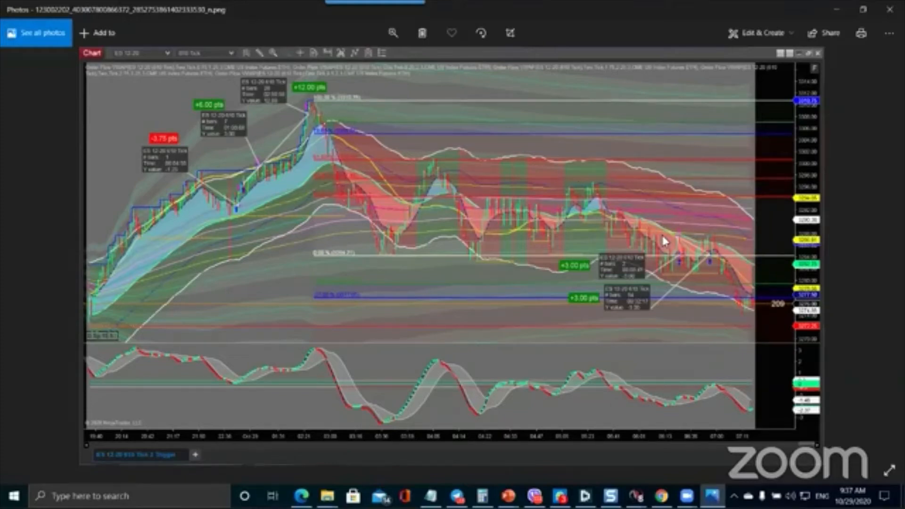
mouse_move(434, 266)
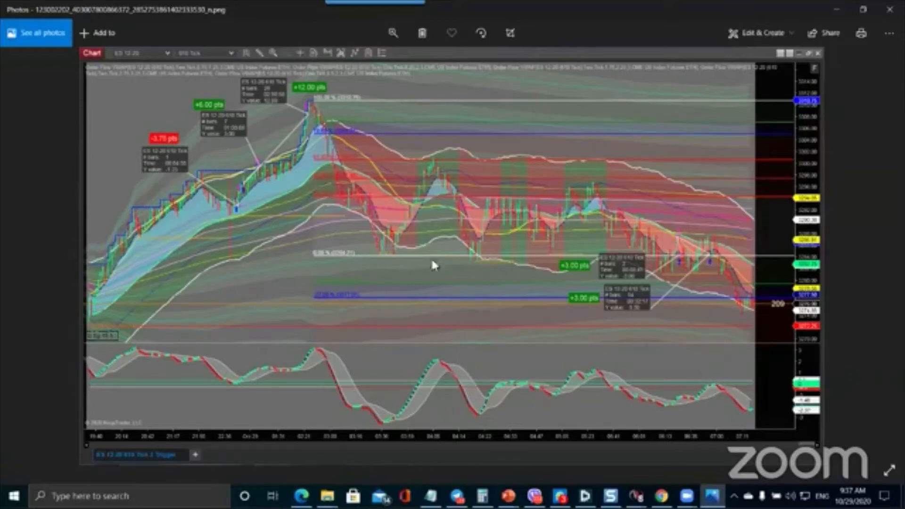
mouse_move(629, 358)
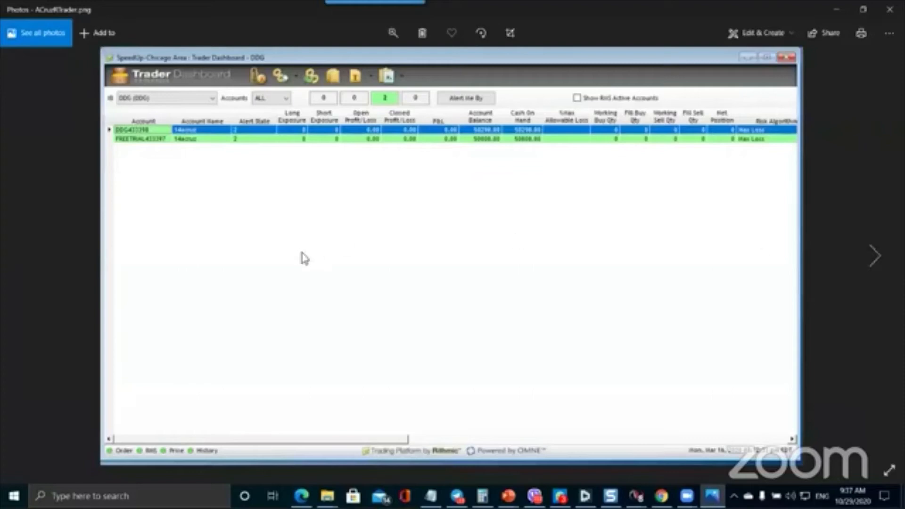
Step: Show the next screenshot: Rithmic Trader Dashboard and Performance for the Earn2Trade account
left_click(876, 256)
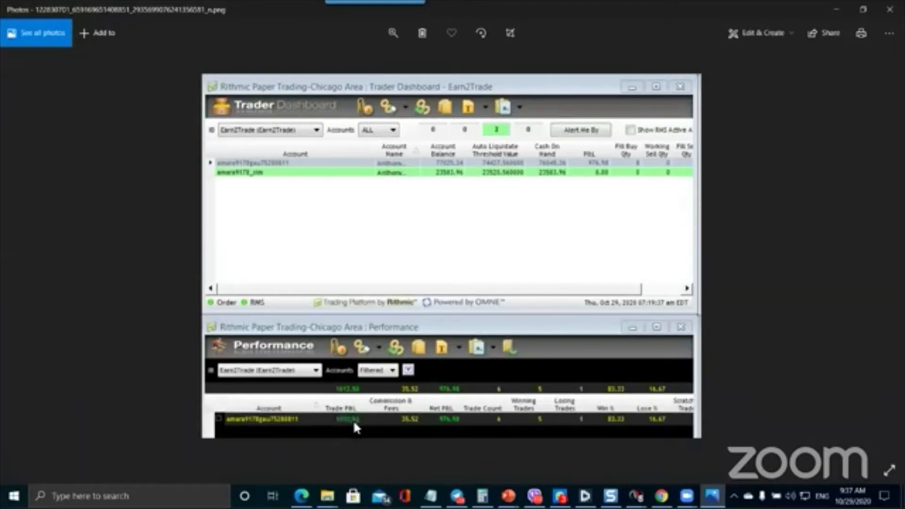
mouse_move(469, 430)
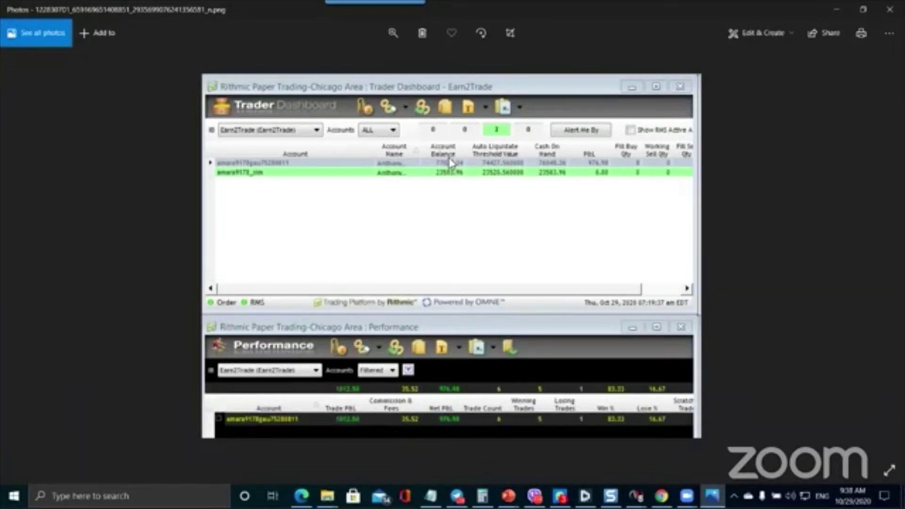
mouse_move(451, 171)
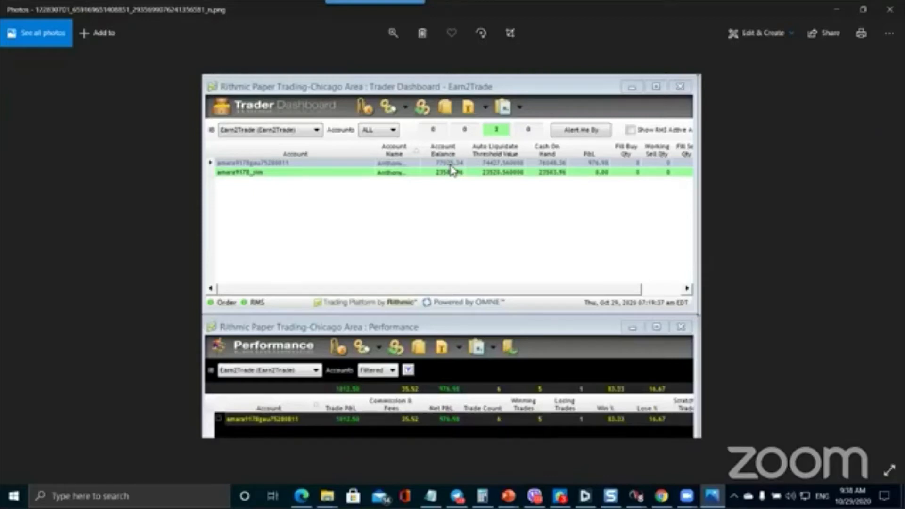
mouse_move(456, 175)
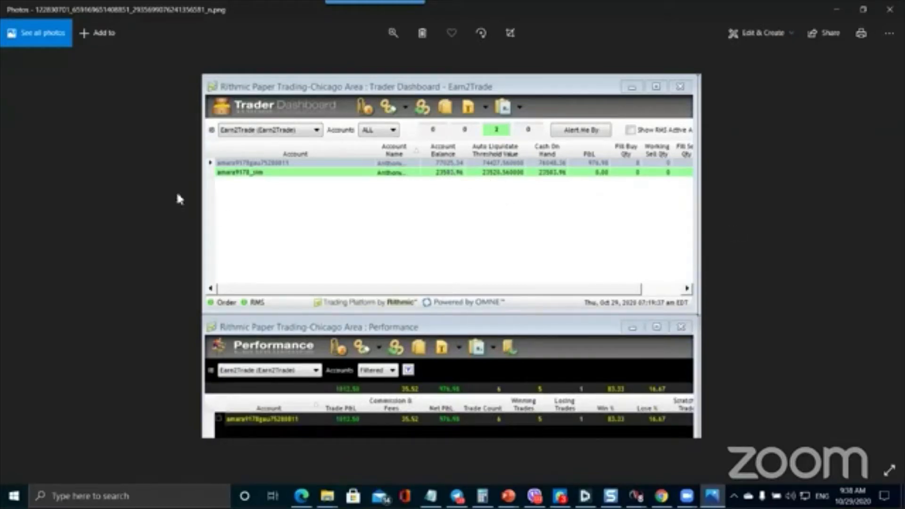
mouse_move(753, 93)
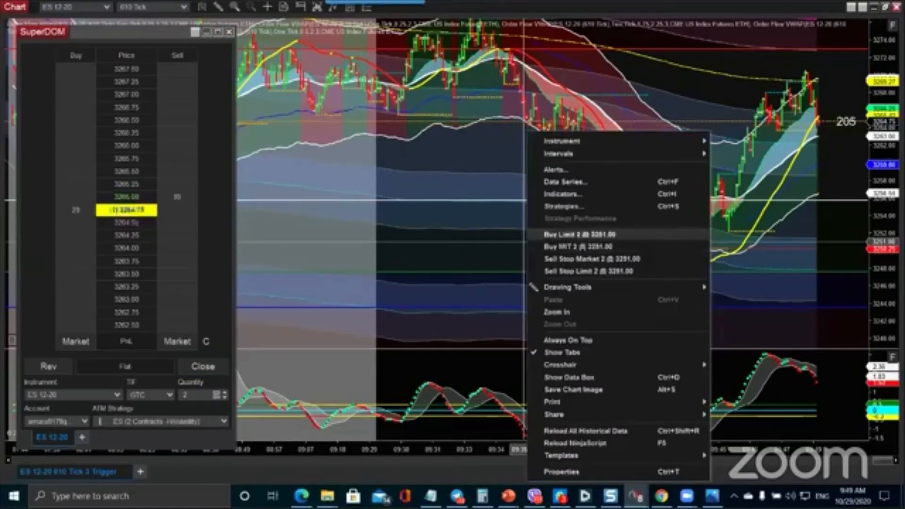
Step: Show the Control Center Accounts tab with $1,162.50 realized and total PnL
left_click(578, 233)
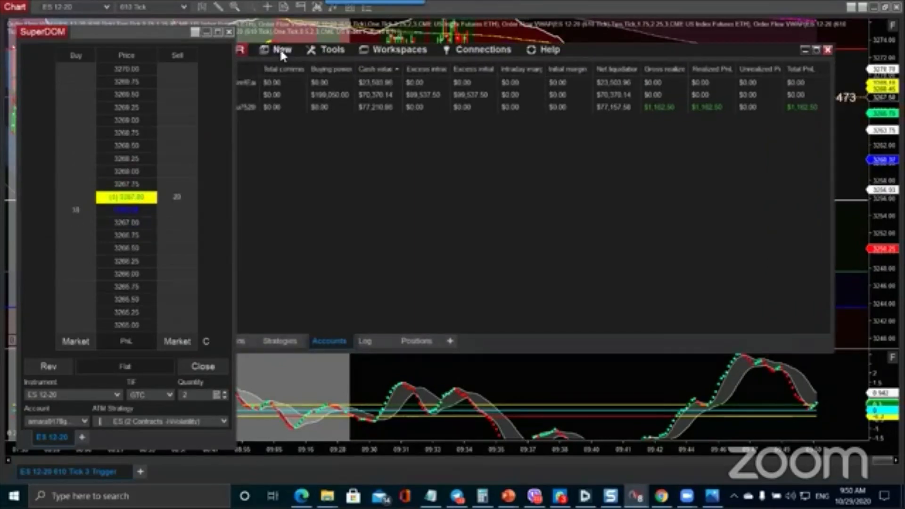
Step: Open the Trade Performance report listing ES 12-20 trades from 10/22/2020
left_click(282, 49)
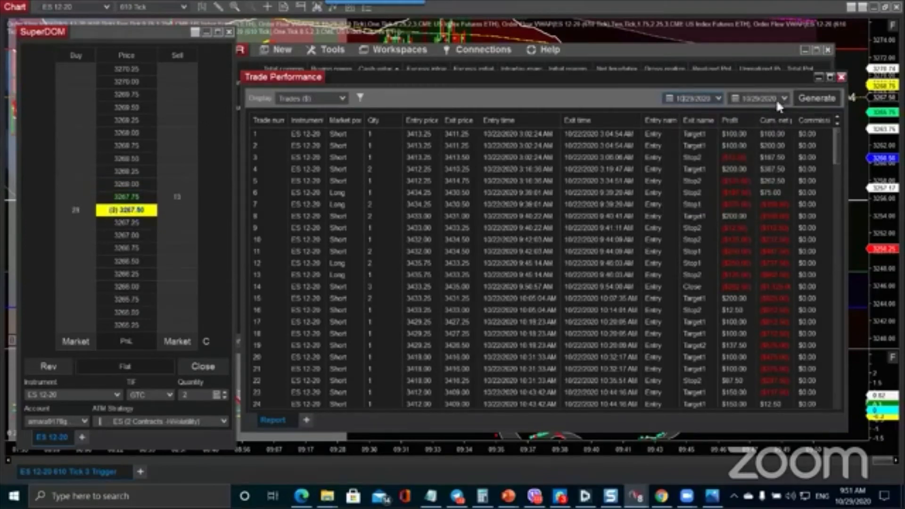
left_click(817, 98)
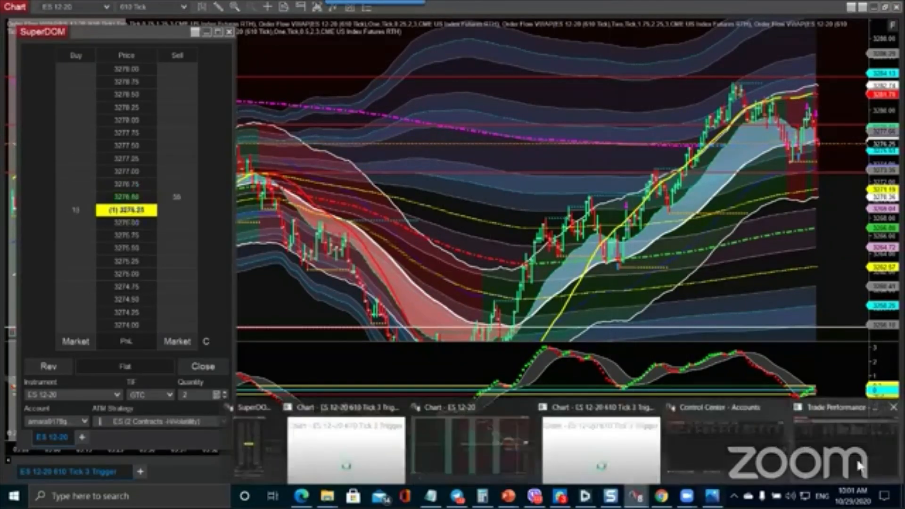
Step: Bring the Trade Performance window with four ES 12-20 trades to the front
left_click(830, 407)
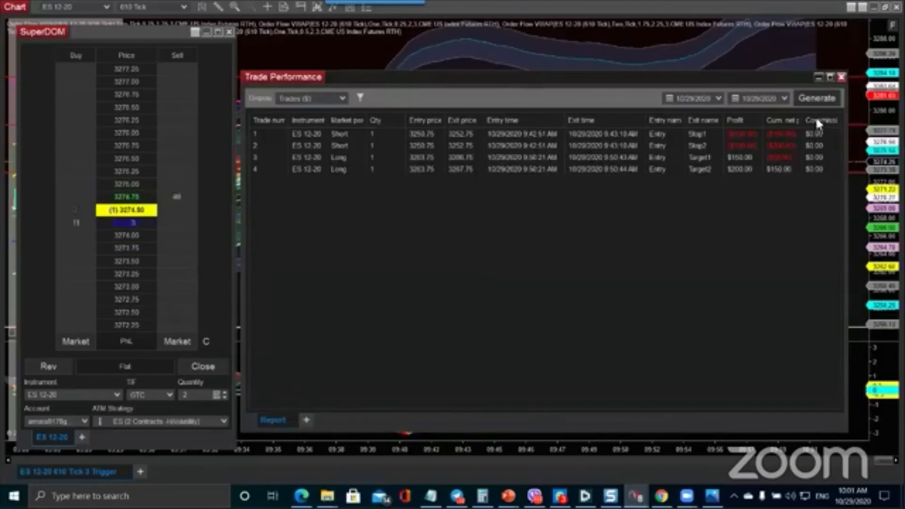